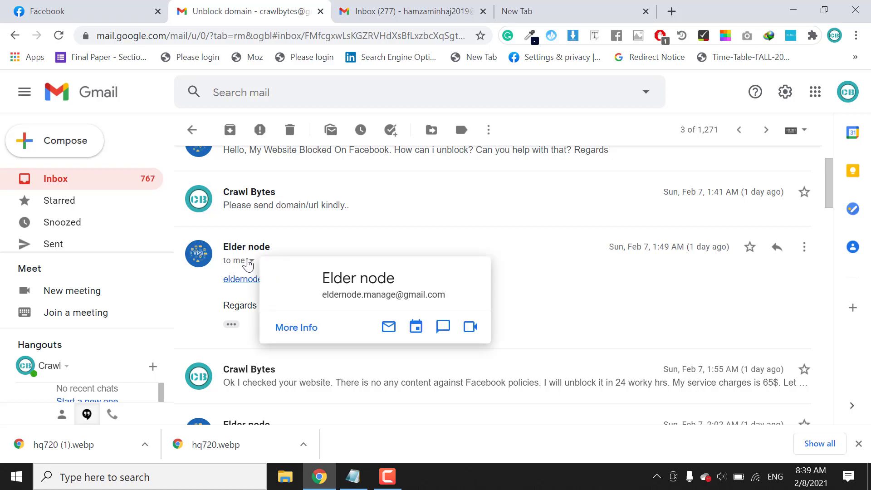
mouse_move(243, 282)
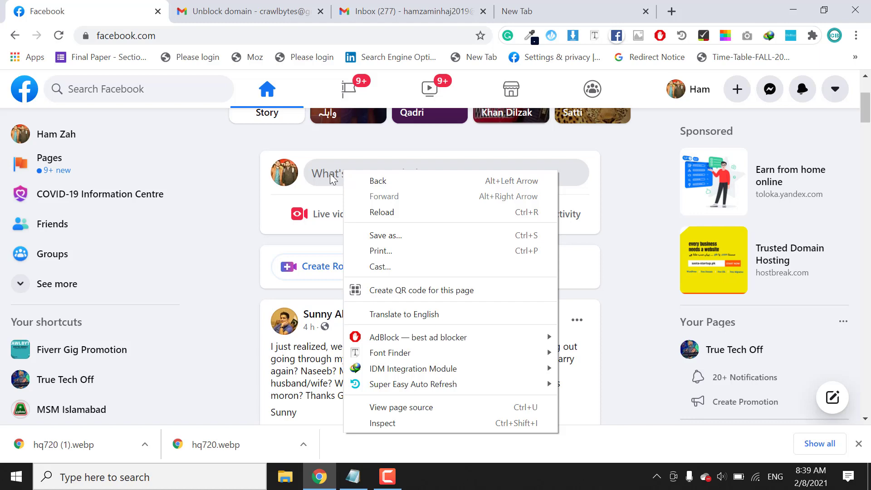
mouse_move(376, 356)
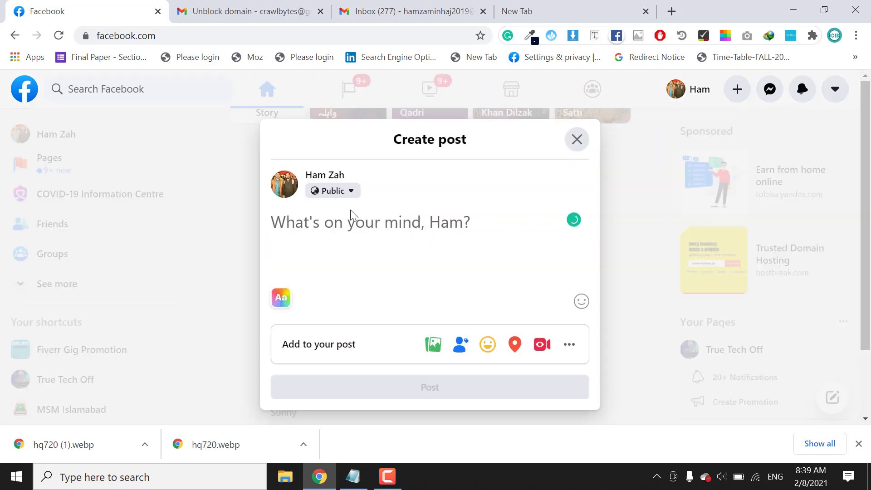
type("http://eldernode.com/")
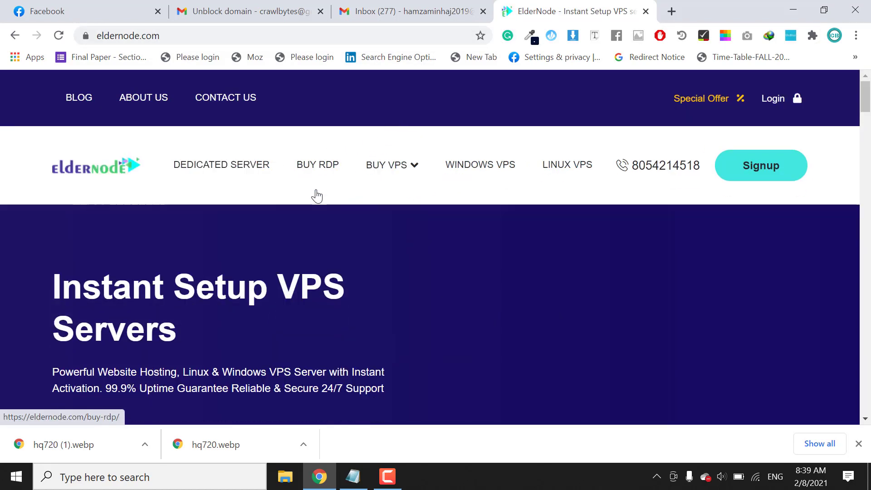
- Skim down the eldernode.com homepage, then return to the Facebook post draft tab
scroll("down", 3)
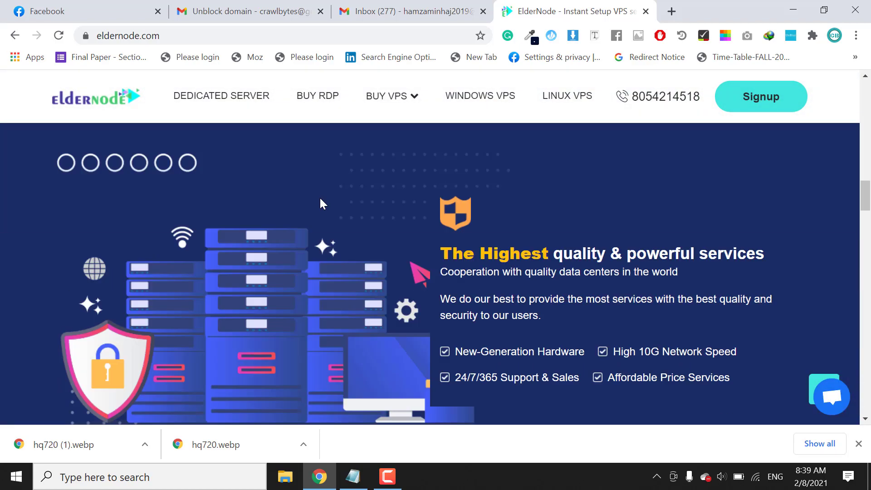
left_click(243, 11)
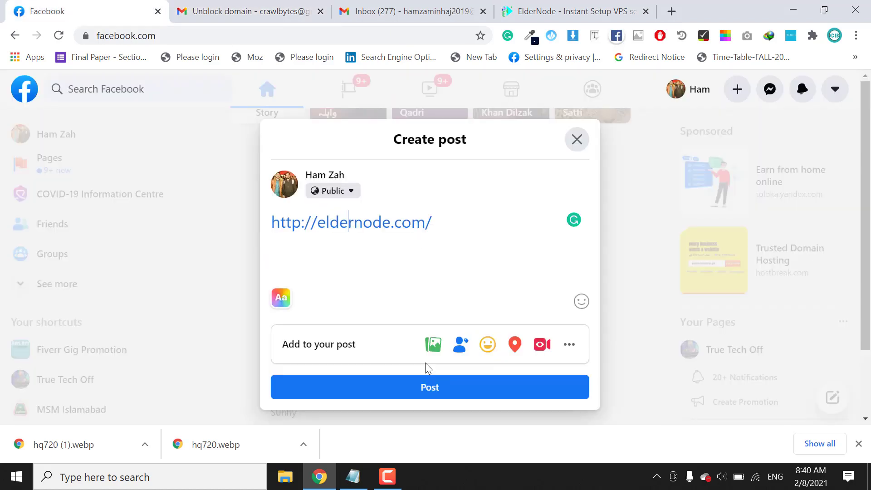
- Attempt to publish the eldernode.com post, triggering the 'You can't post this' spam warning
left_click(430, 387)
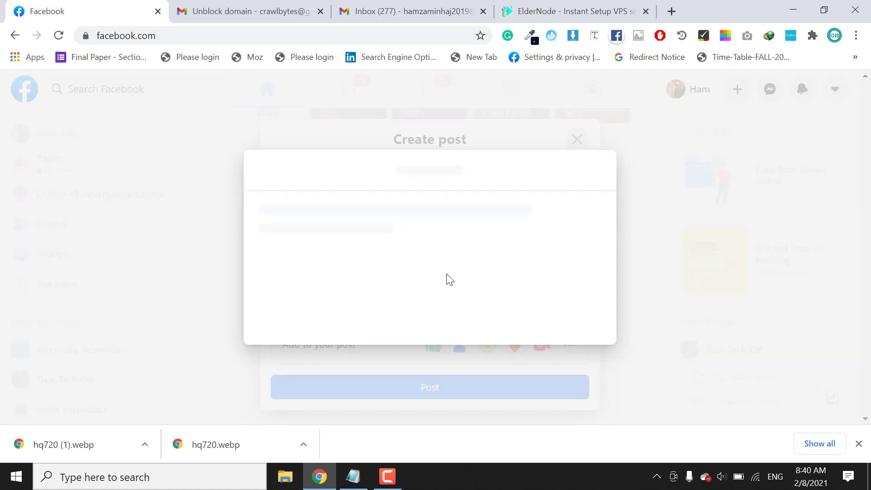
left_click(430, 387)
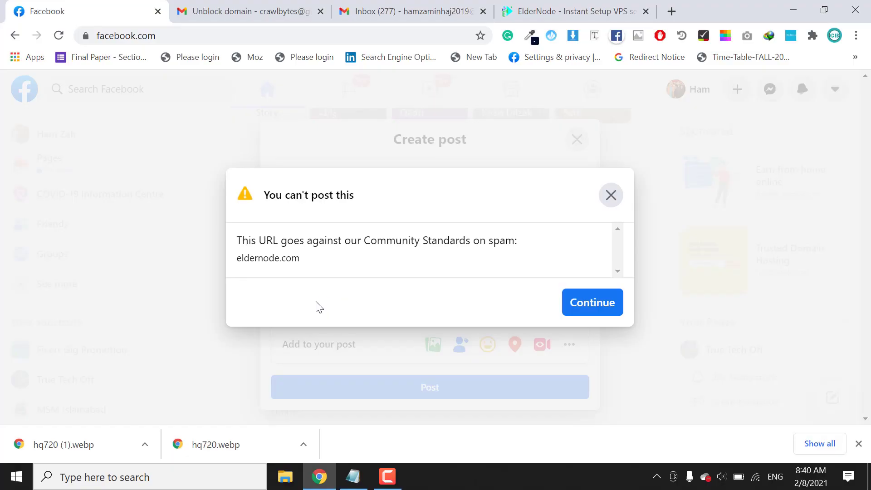
mouse_move(484, 329)
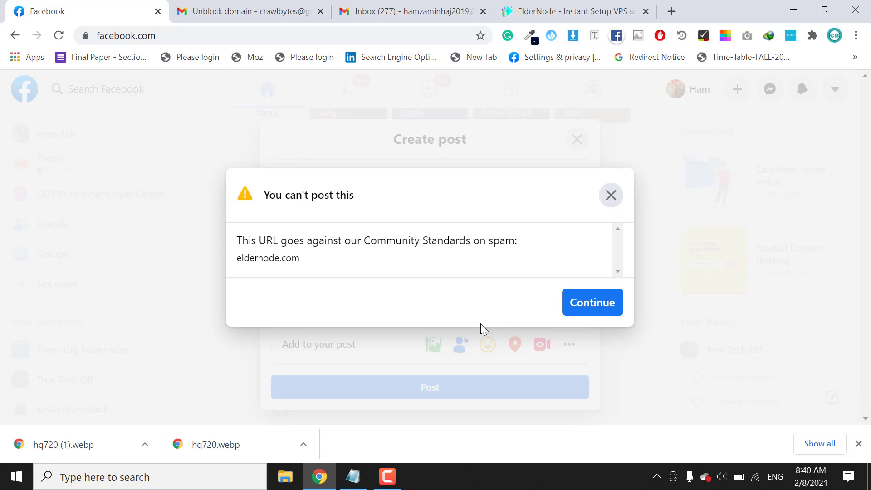
mouse_move(477, 400)
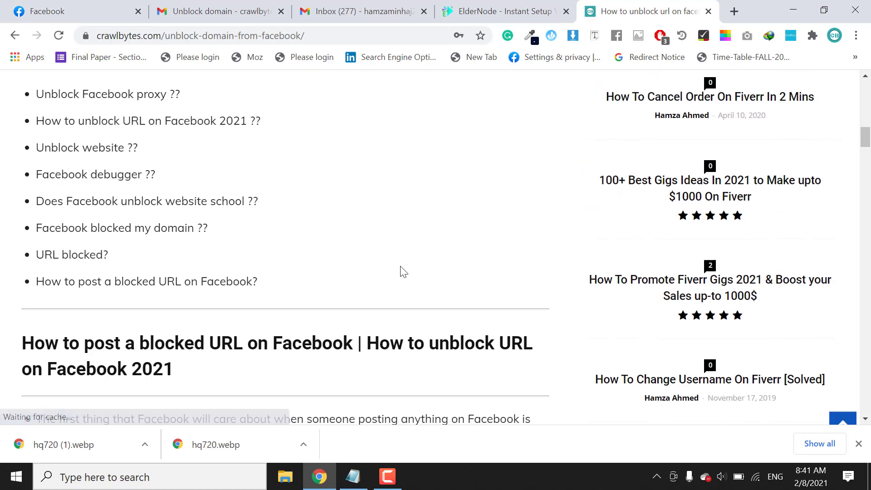
- Follow the crawlbytes guide's Sharing Debugger link and close the spam error on the Facebook draft
scroll("down", 3)
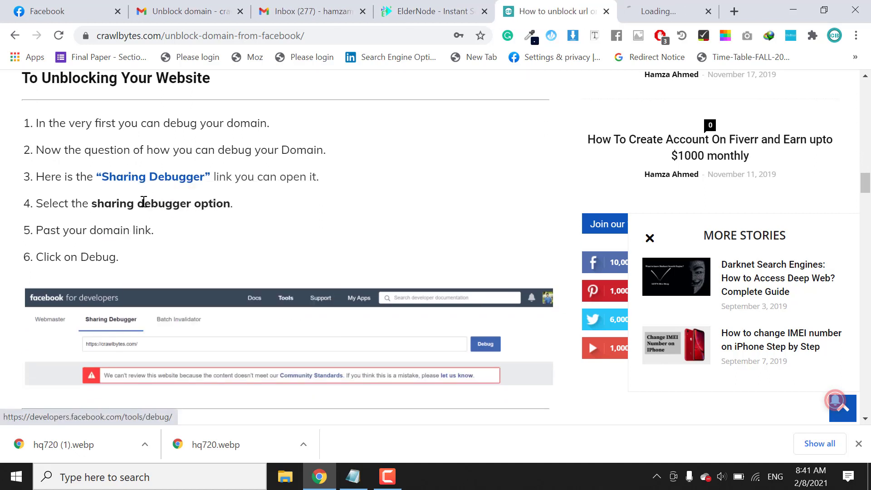
left_click(145, 177)
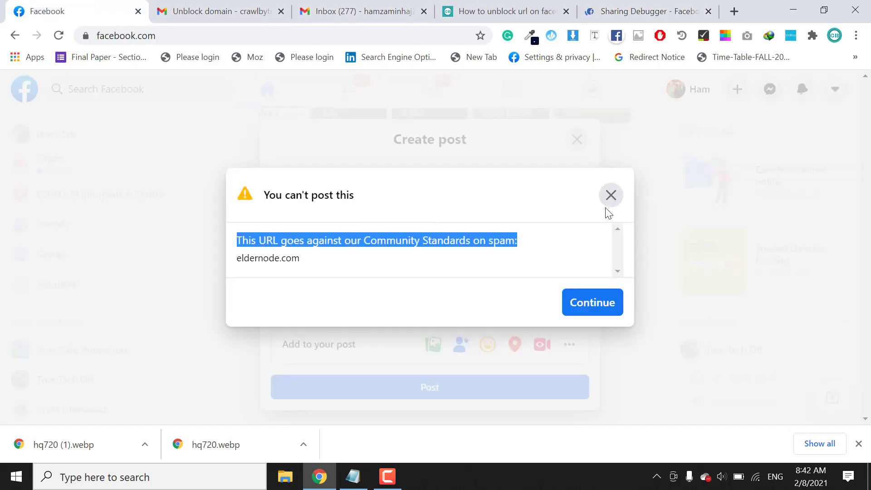
left_click(611, 195)
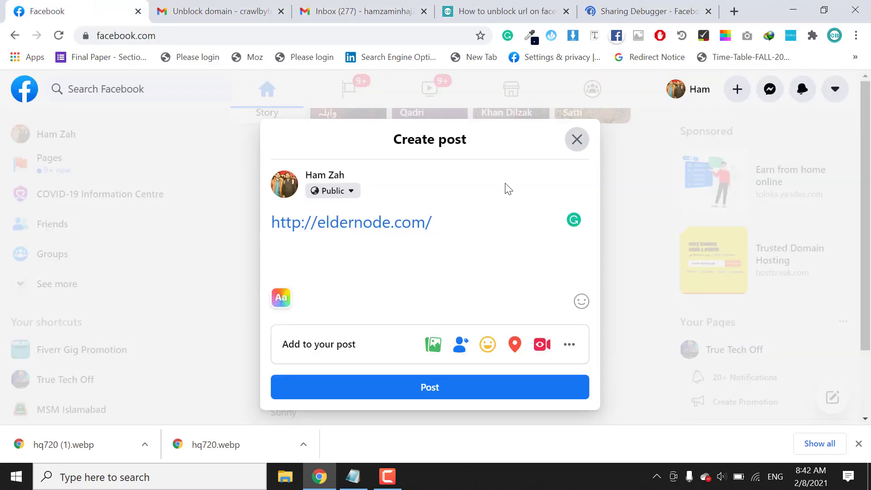
double_click(351, 223)
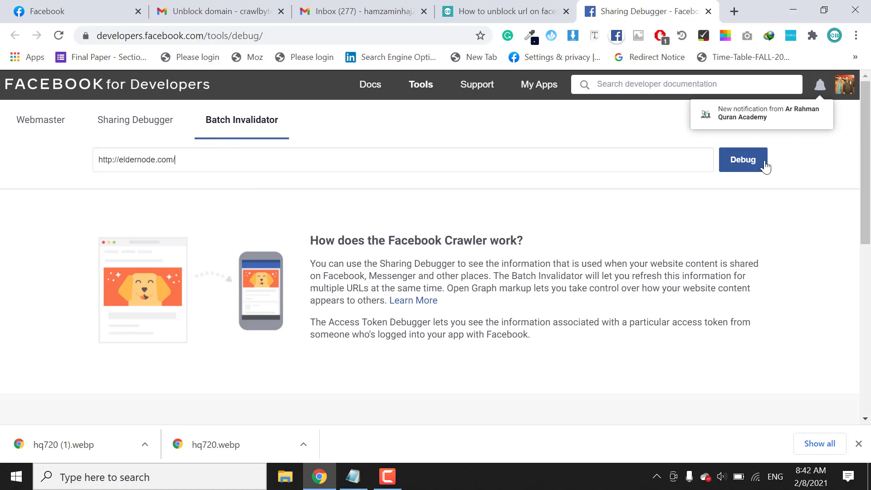
left_click(743, 159)
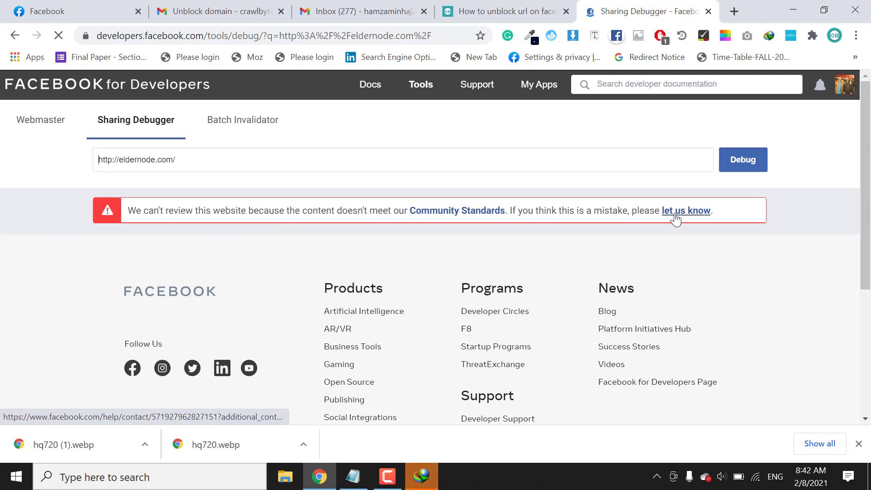
left_click(686, 210)
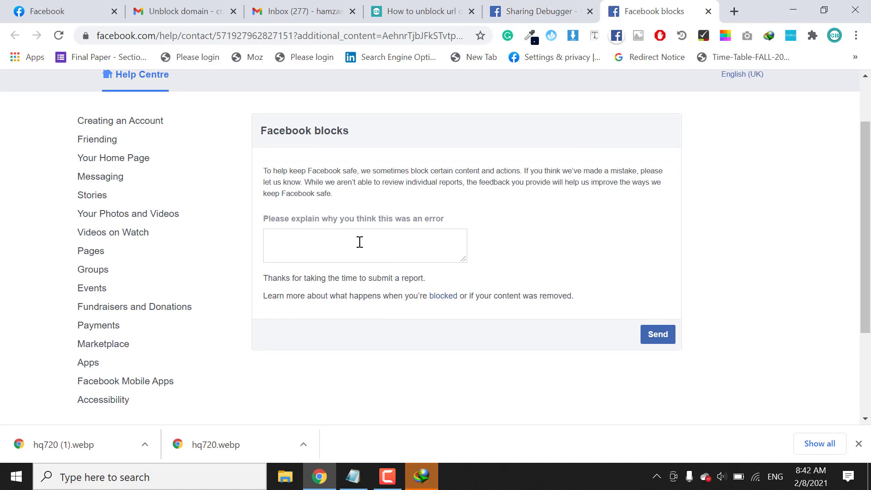
left_click(360, 243)
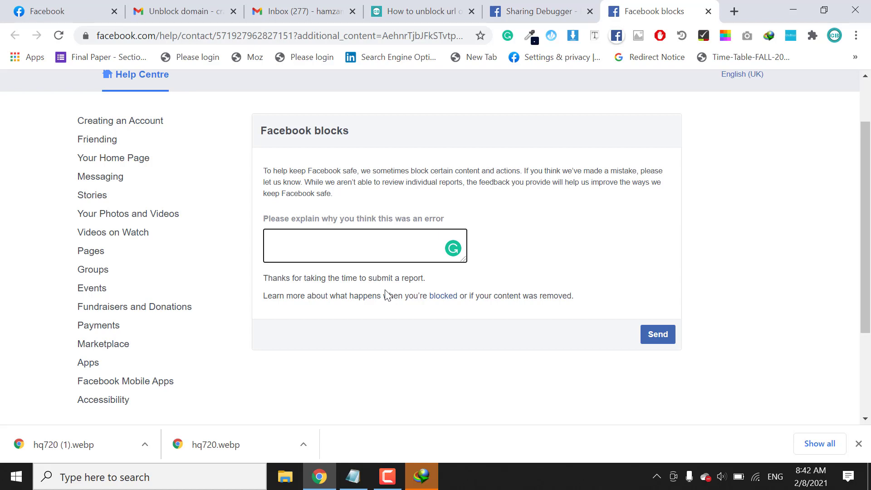
left_click(356, 246)
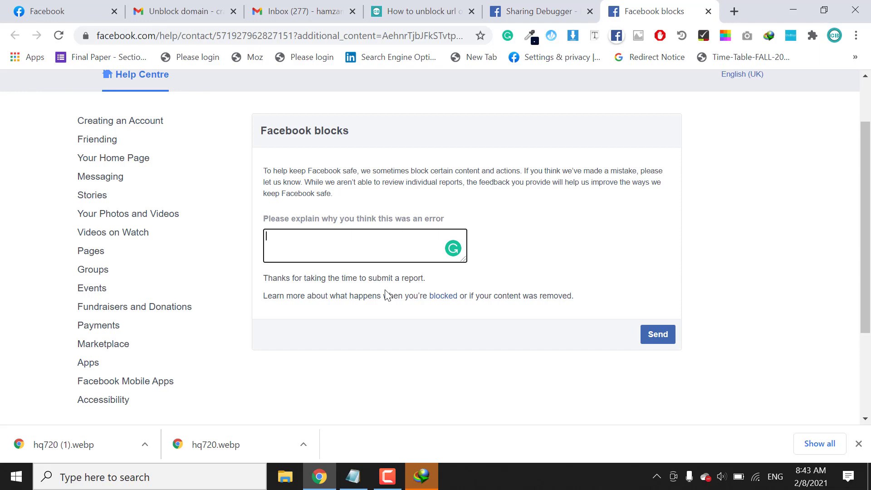
left_click(353, 476)
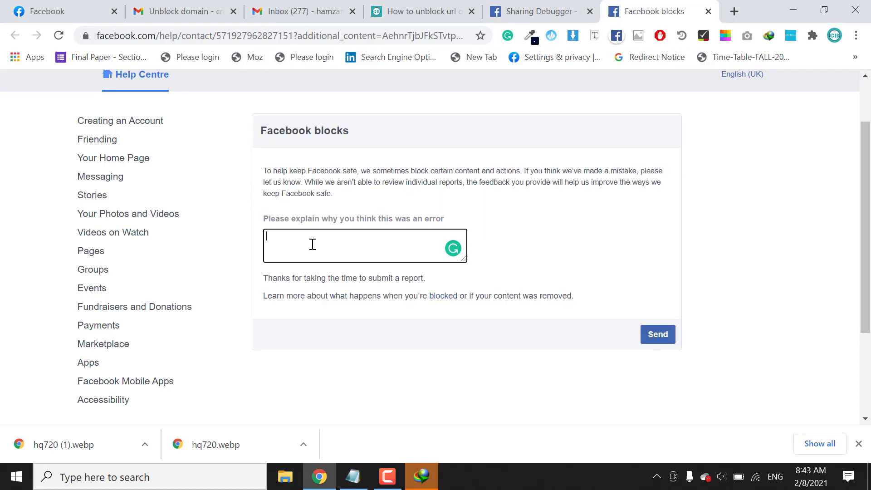
type("Thanks.")
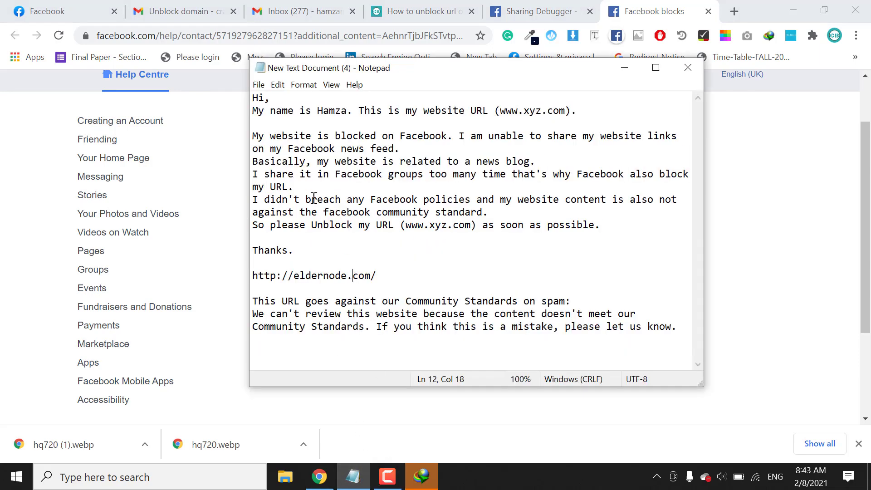
mouse_move(327, 119)
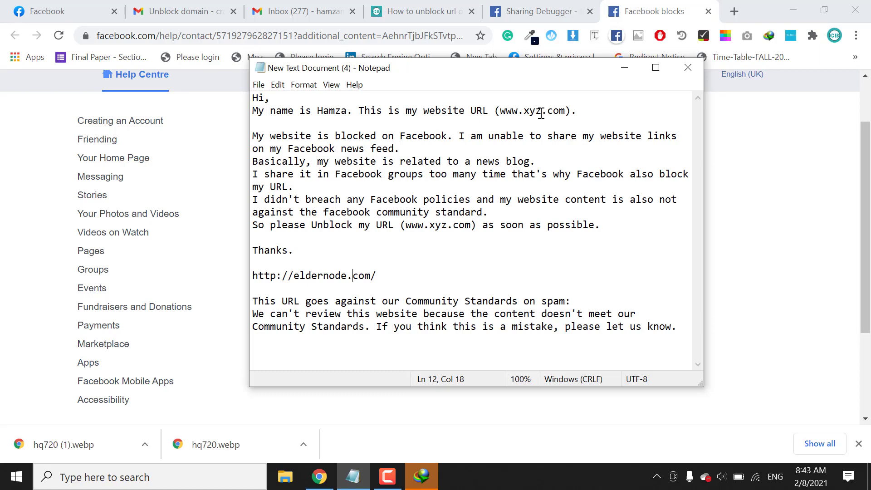
double_click(532, 111)
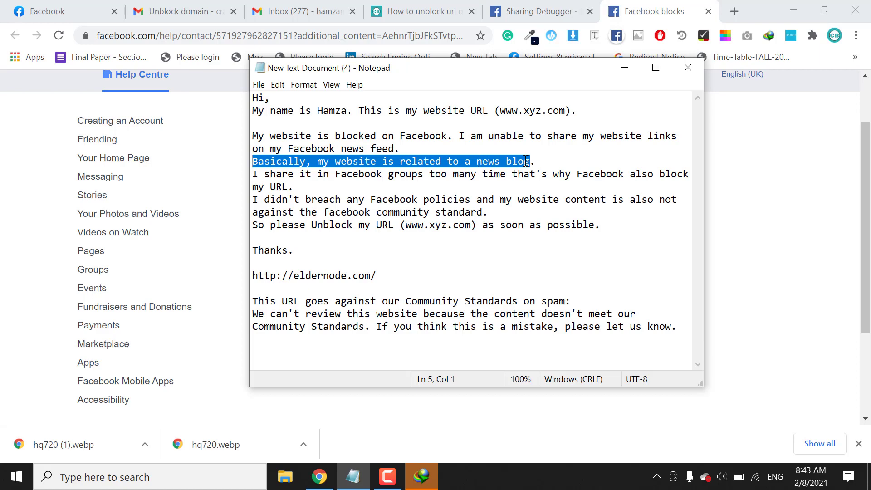
left_click(536, 161)
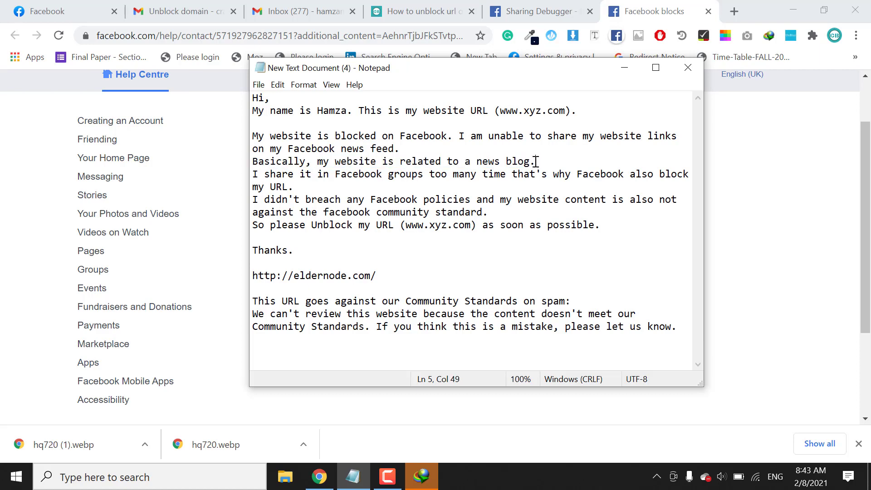
left_click_drag(427, 161, 535, 161)
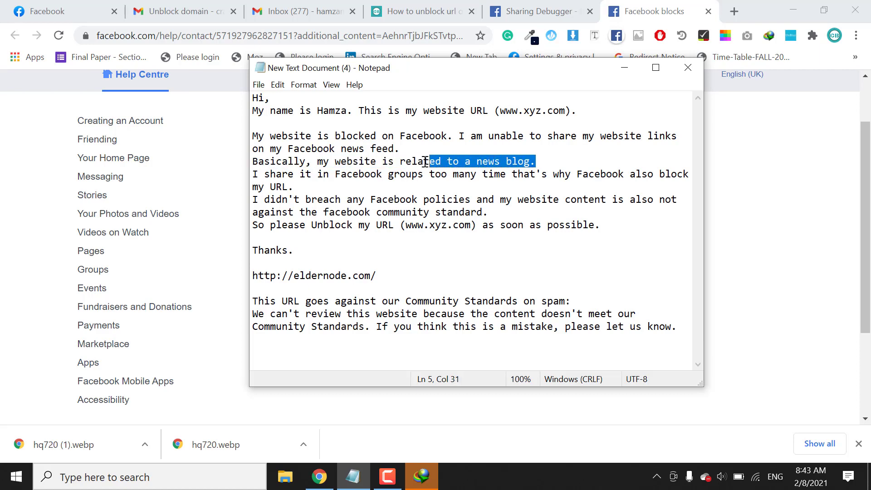
left_click_drag(426, 161, 319, 162)
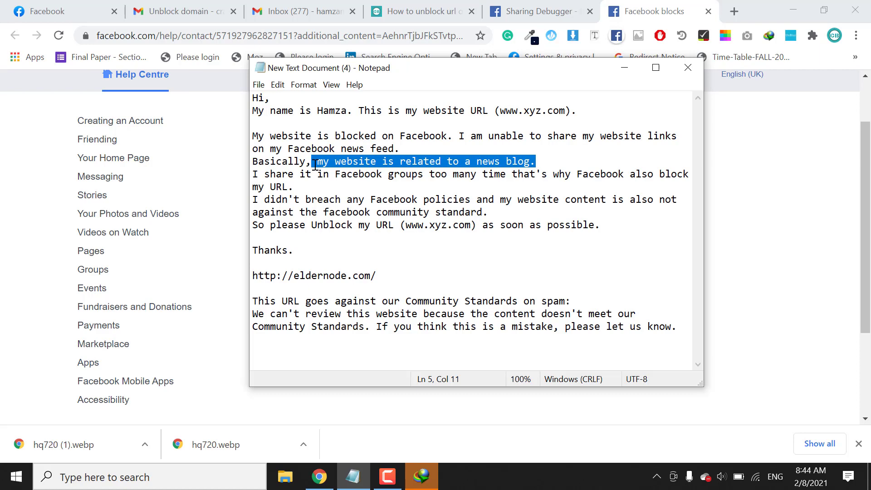
left_click(479, 161)
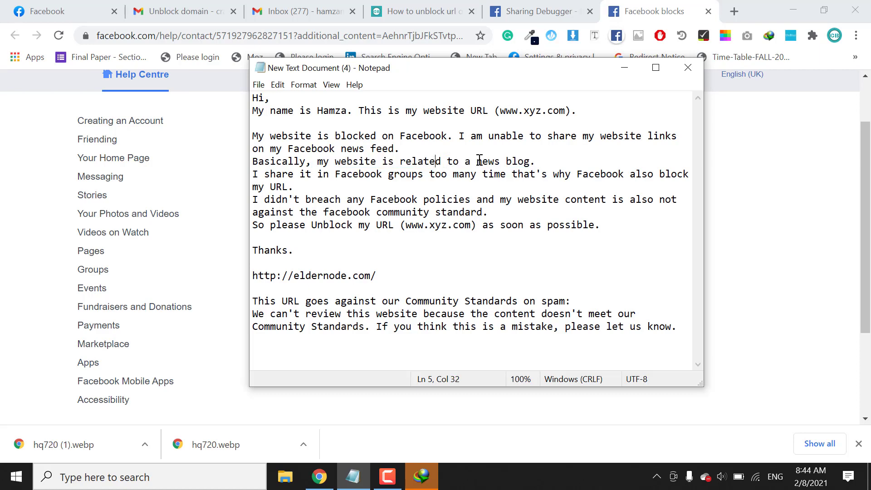
left_click_drag(441, 162, 530, 161)
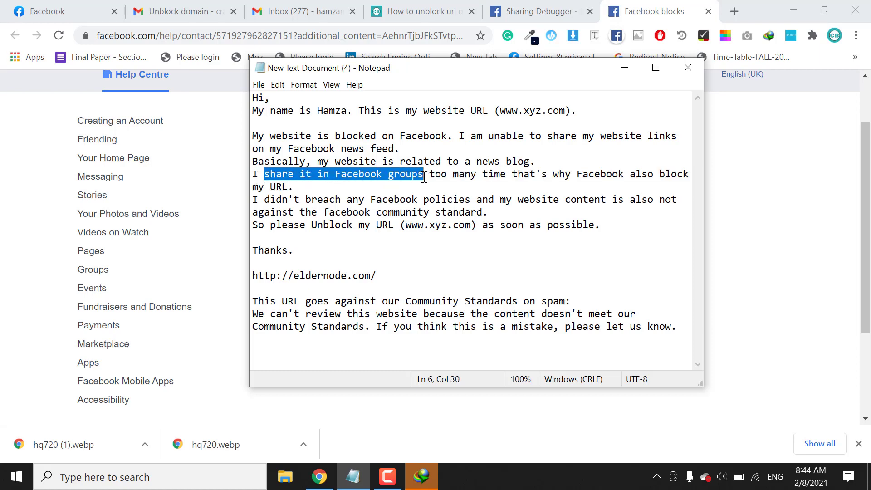
left_click_drag(423, 174, 506, 174)
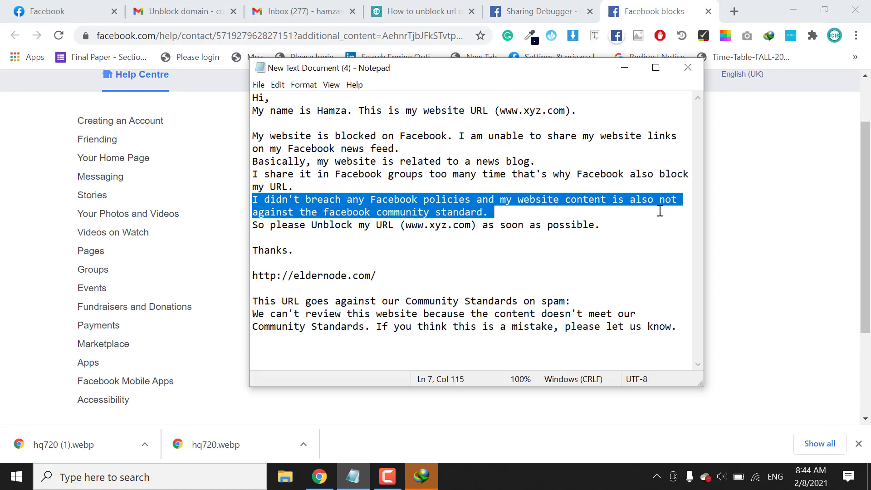
mouse_move(308, 236)
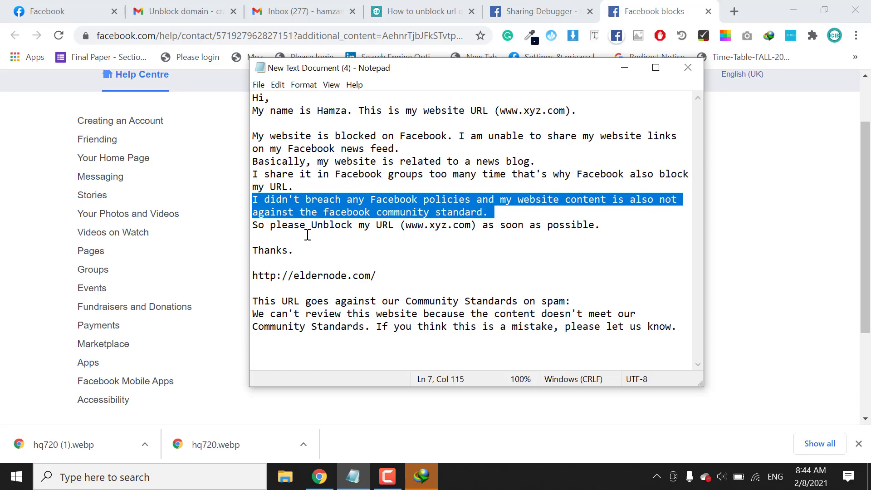
left_click(609, 239)
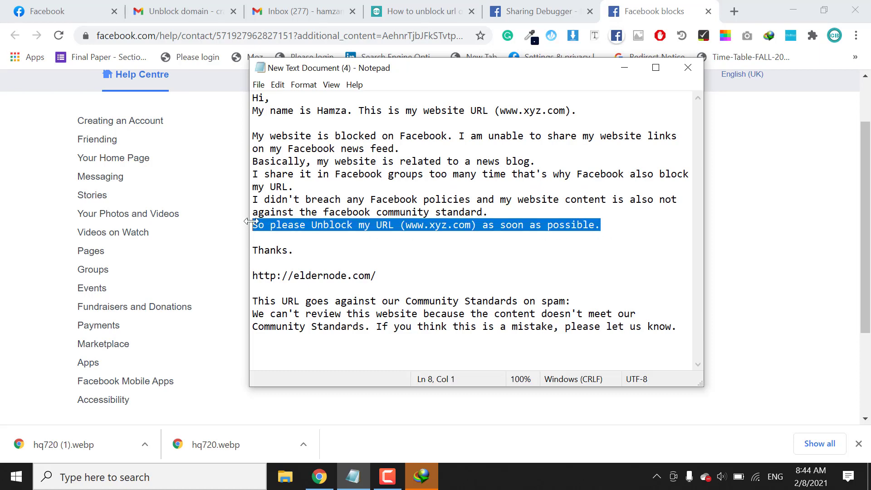
mouse_move(438, 226)
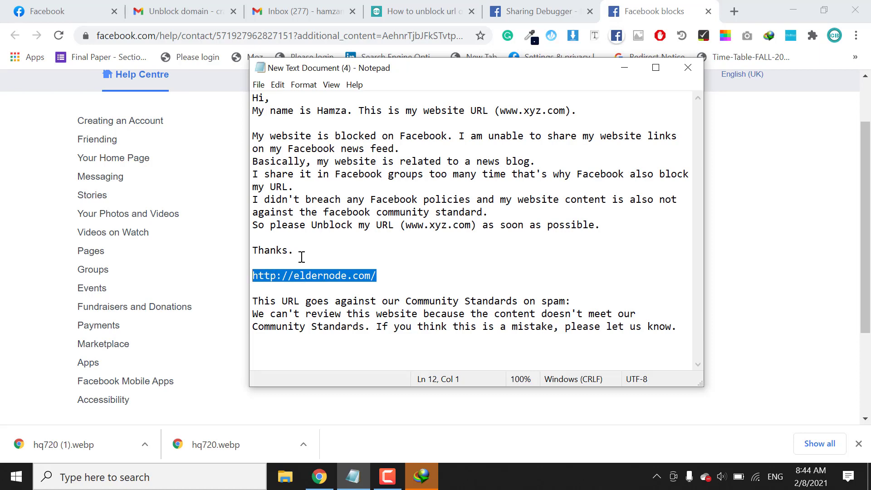
left_click(536, 11)
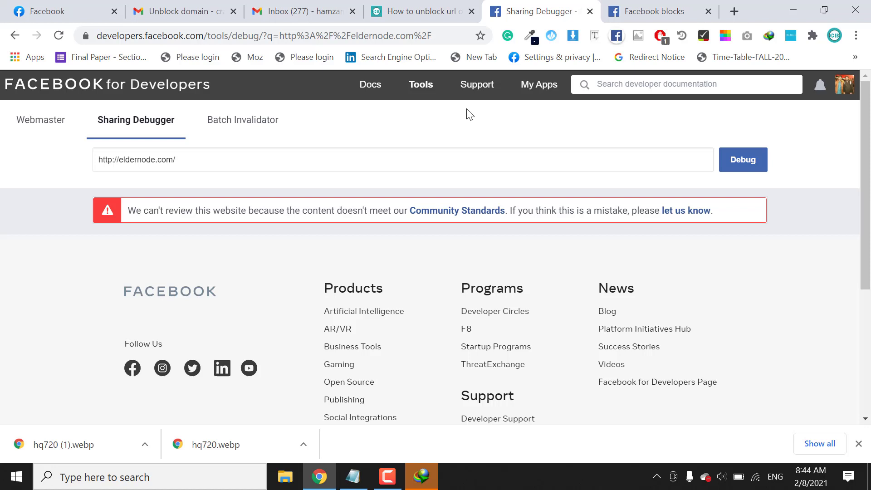
left_click(654, 12)
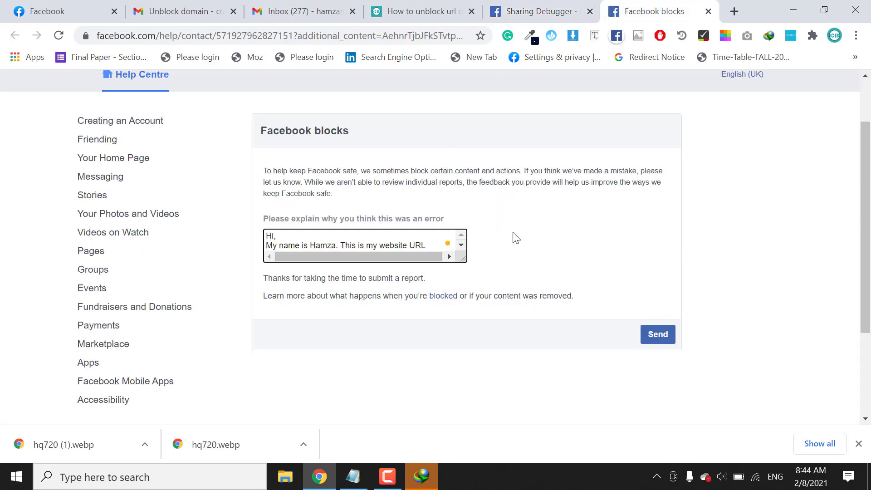
mouse_move(364, 271)
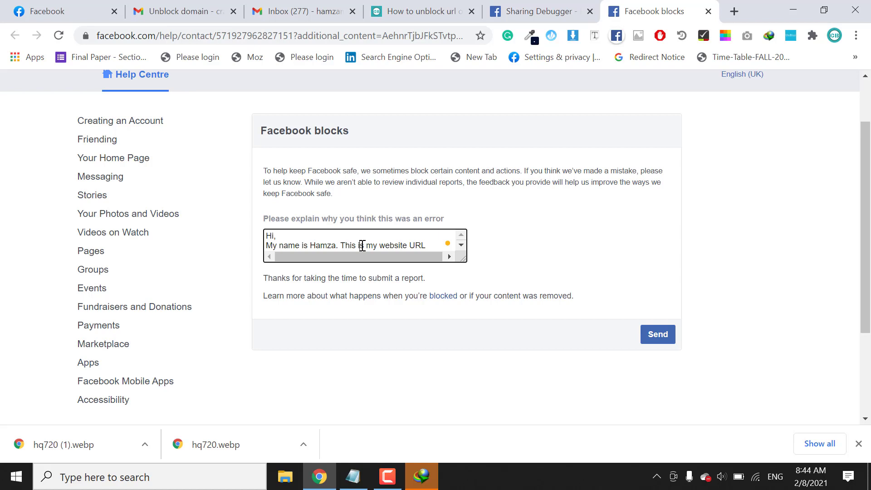
type("(www.xyz.com).")
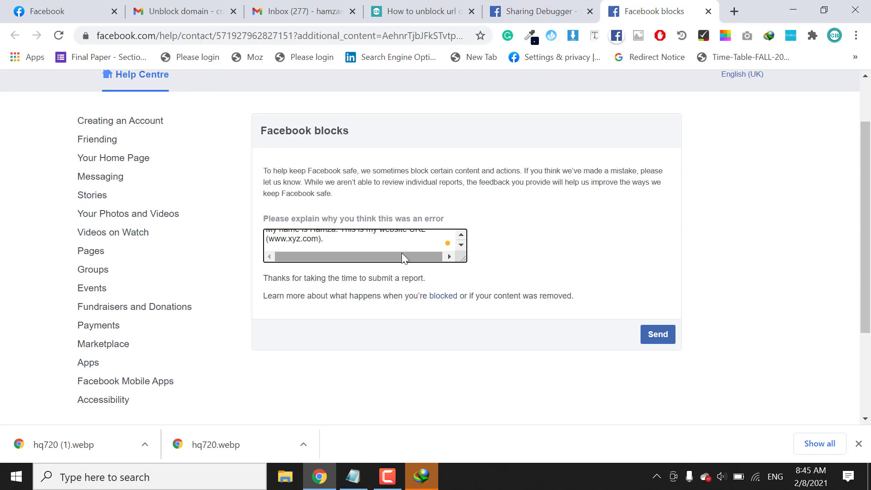
mouse_move(395, 35)
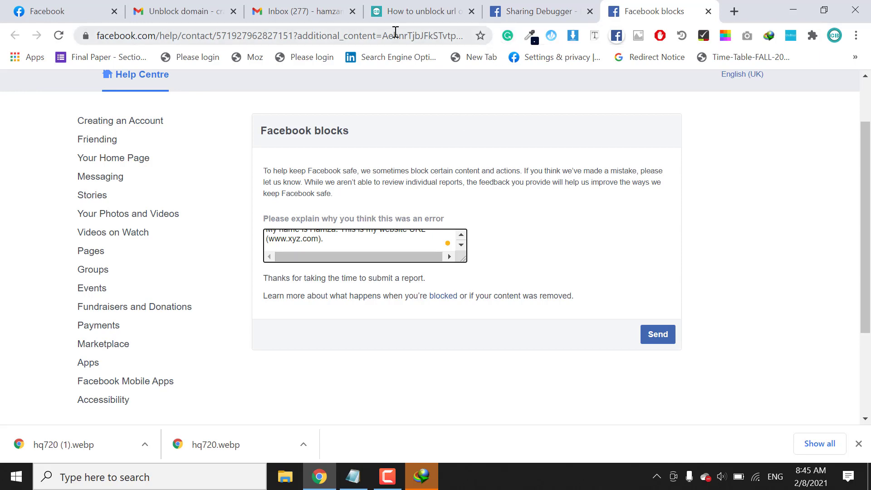
mouse_move(91, 4)
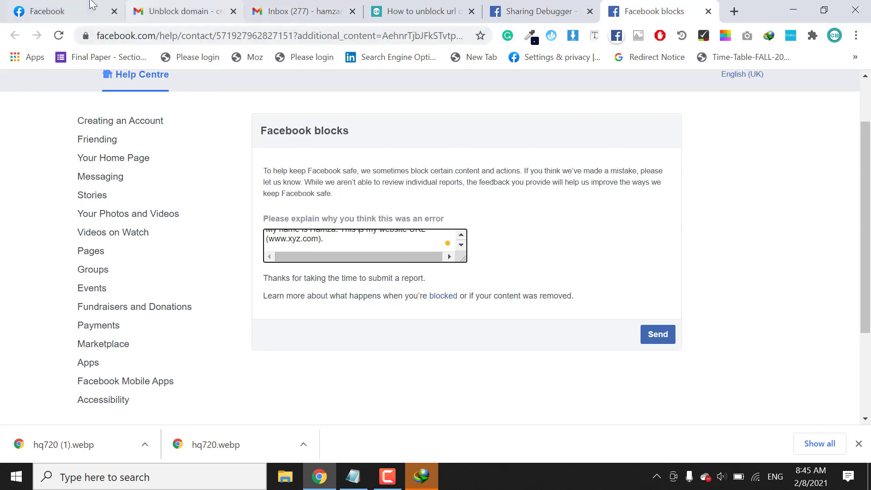
left_click(45, 11)
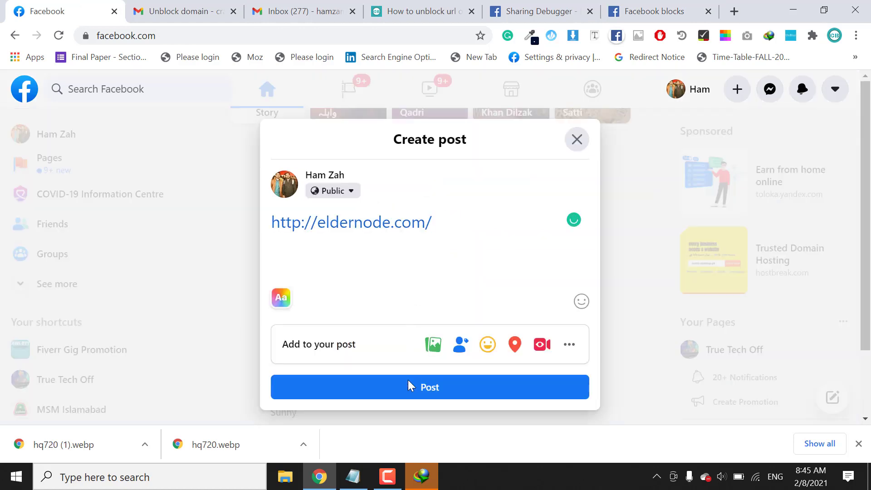
- Post the eldernode.com link again and get the Community Standards spam refusal once more
left_click(412, 387)
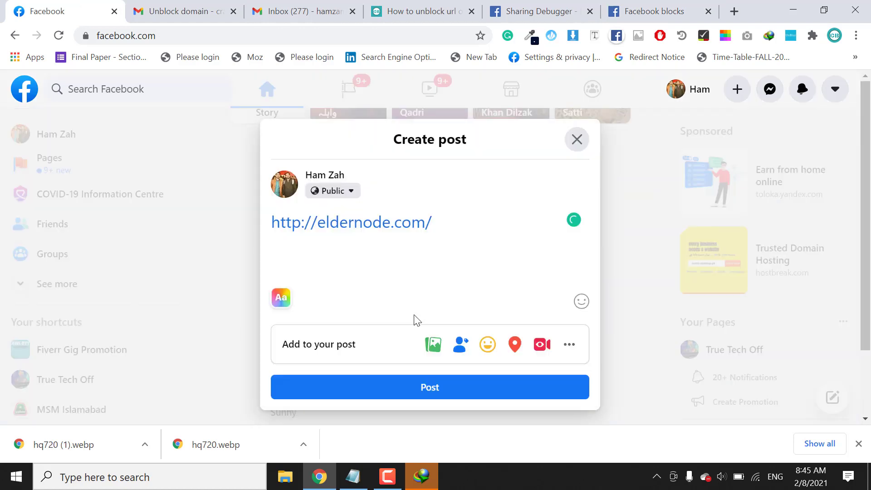
left_click(429, 388)
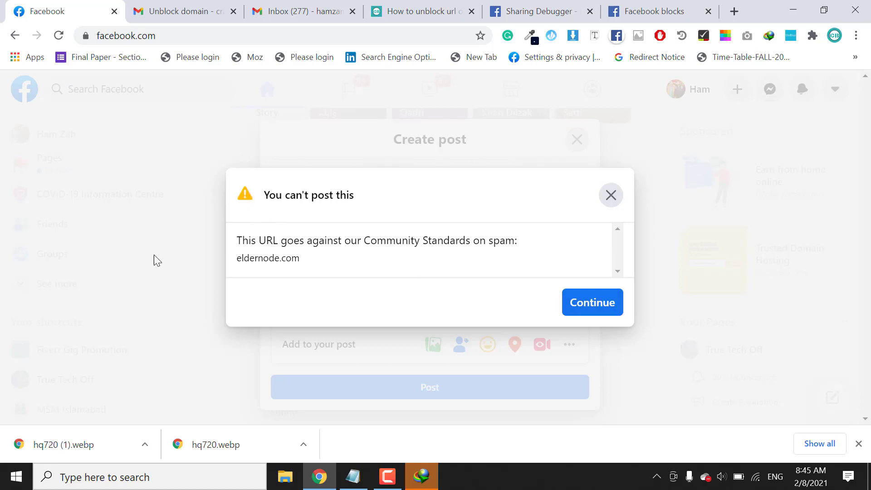
mouse_move(156, 106)
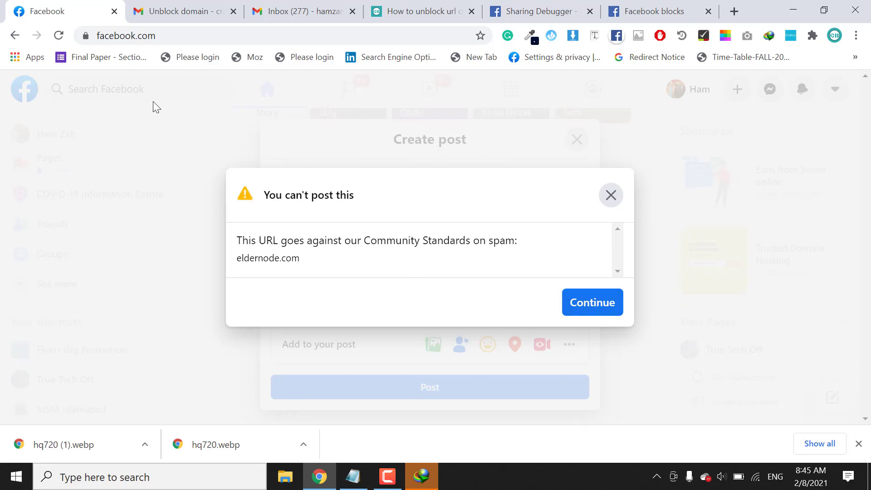
mouse_move(222, 69)
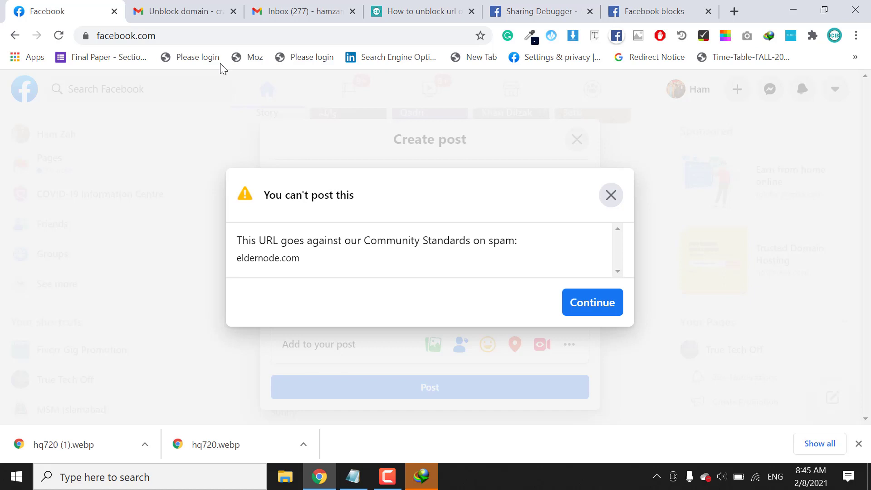
mouse_move(227, 97)
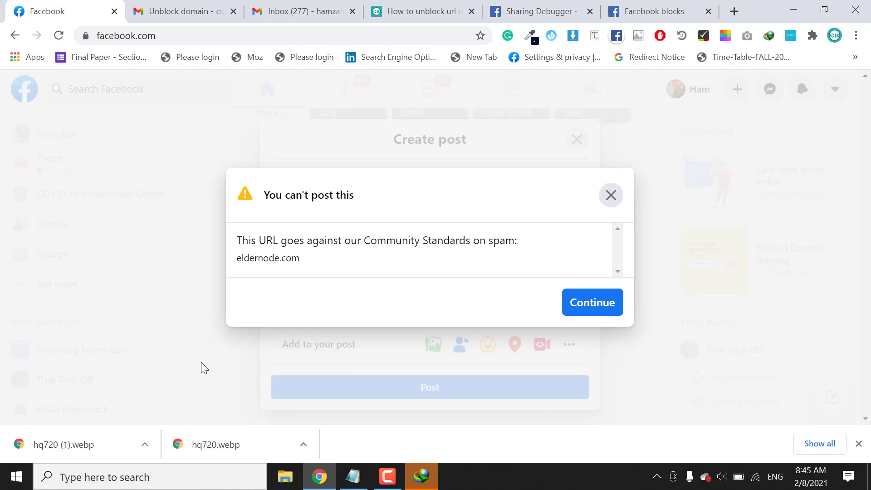
mouse_move(658, 372)
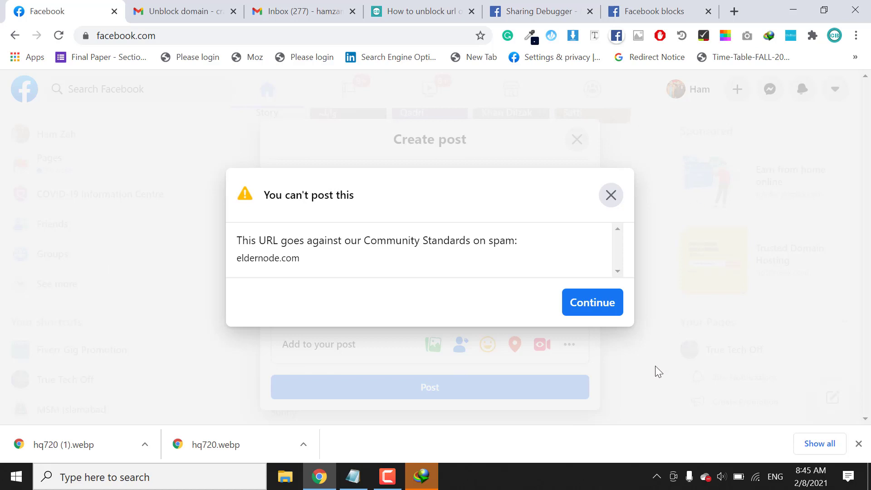
mouse_move(641, 108)
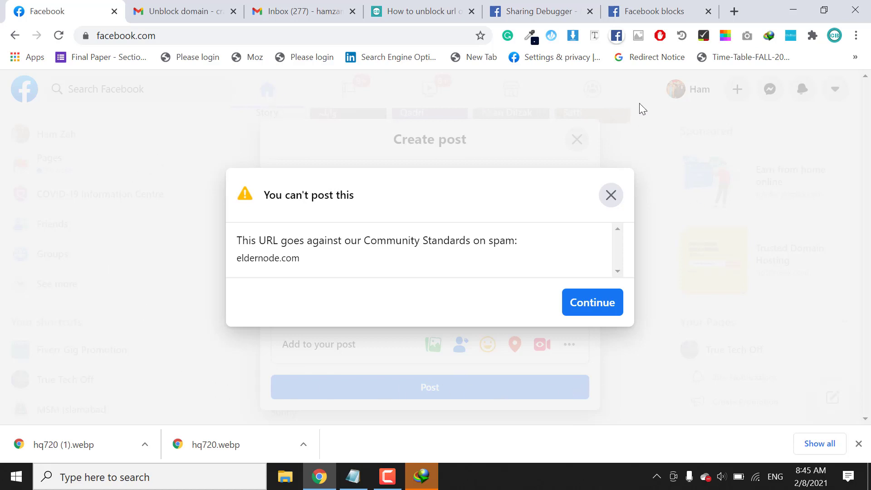
mouse_move(149, 195)
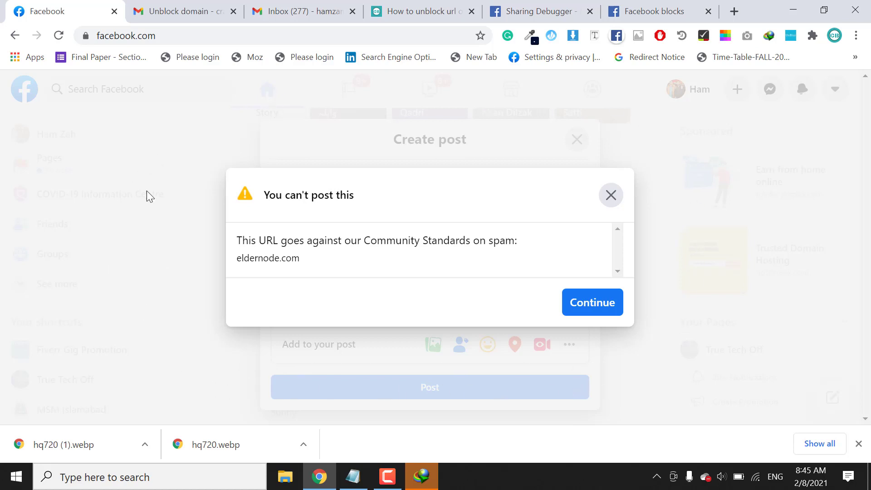
mouse_move(285, 330)
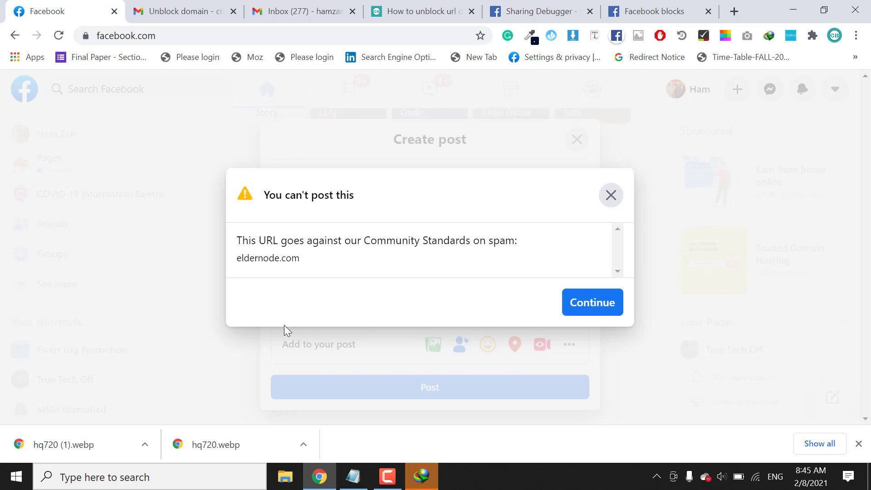
mouse_move(185, 327)
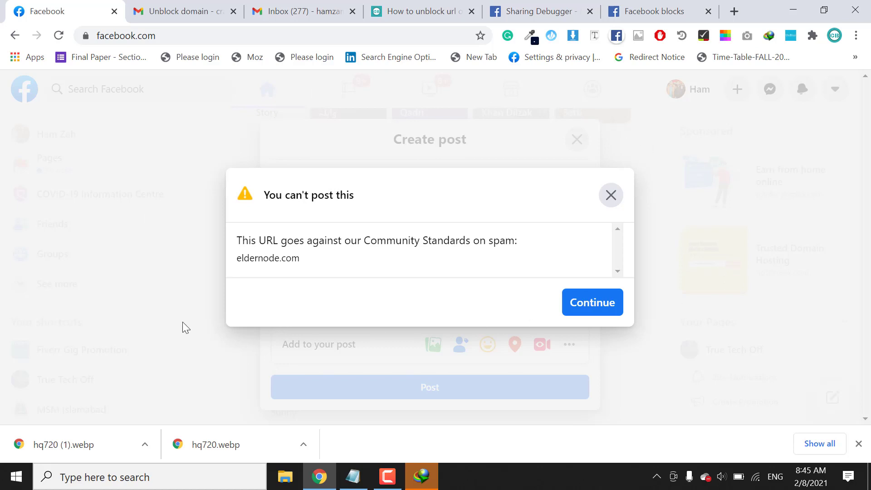